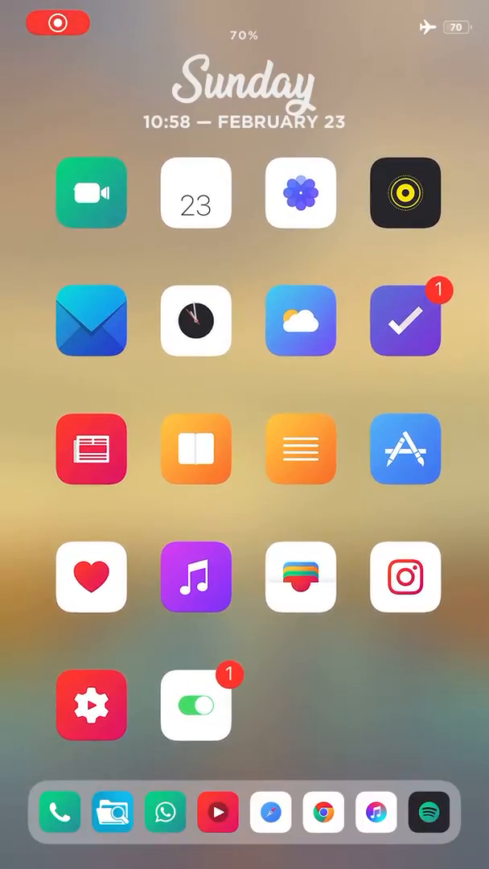
Step: Launch Settings from the themed toggle-style icon on the home screen
{"action": "left_click", "coordinate": [56, 22]}
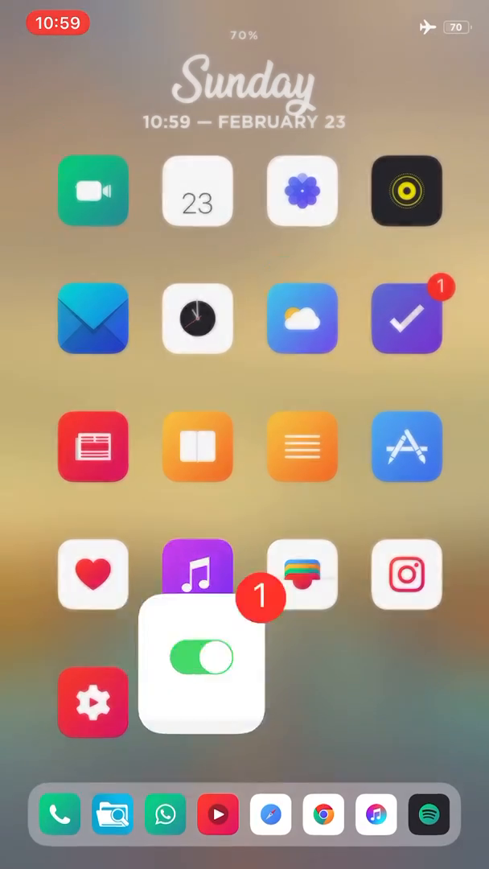
Step: Reach the tweak's Homescreen page showing the wallpaper preview and widget options
{"action": "left_click", "coordinate": [92, 700]}
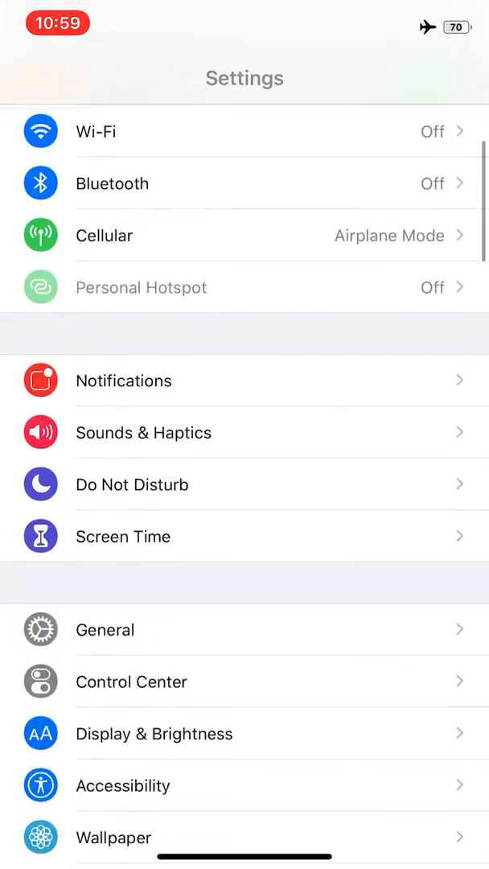
{"action": "scroll", "scroll_direction": "down", "scroll_amount": 3}
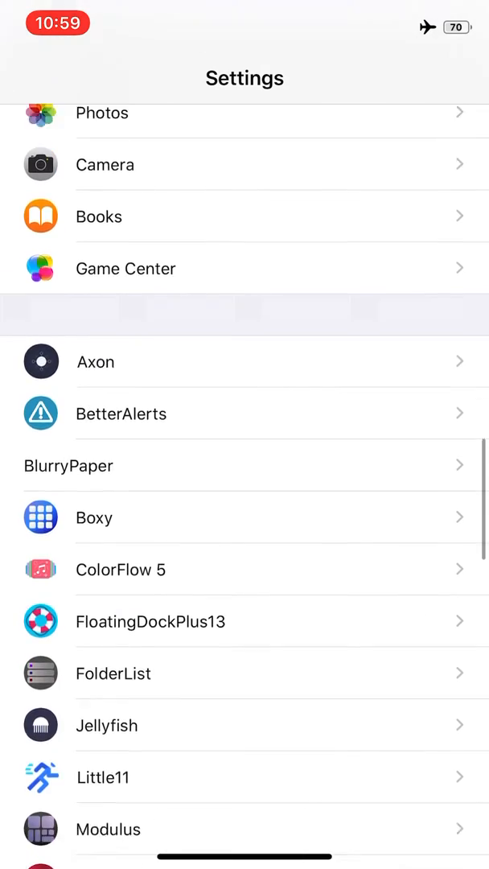
{"action": "scroll", "scroll_direction": "down", "scroll_amount": 3}
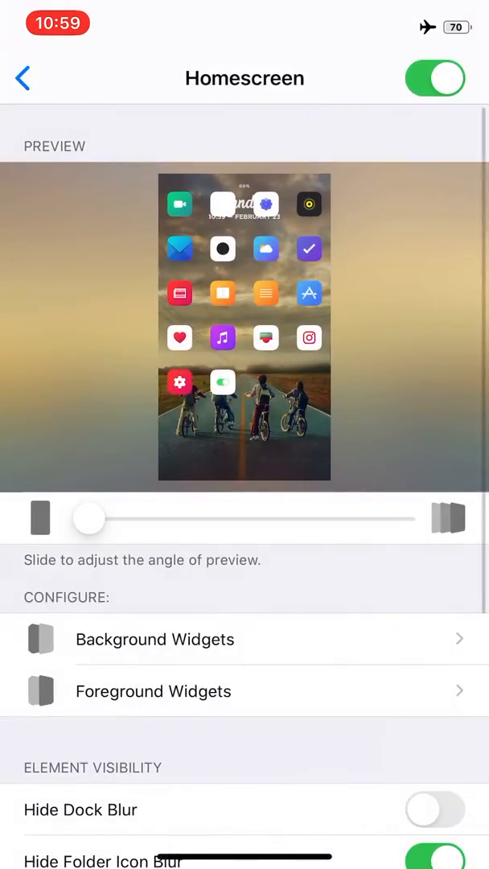
Step: Go back to the tweak list and reach the snowflake tweak's Icon Options page
{"action": "left_click", "coordinate": [23, 78]}
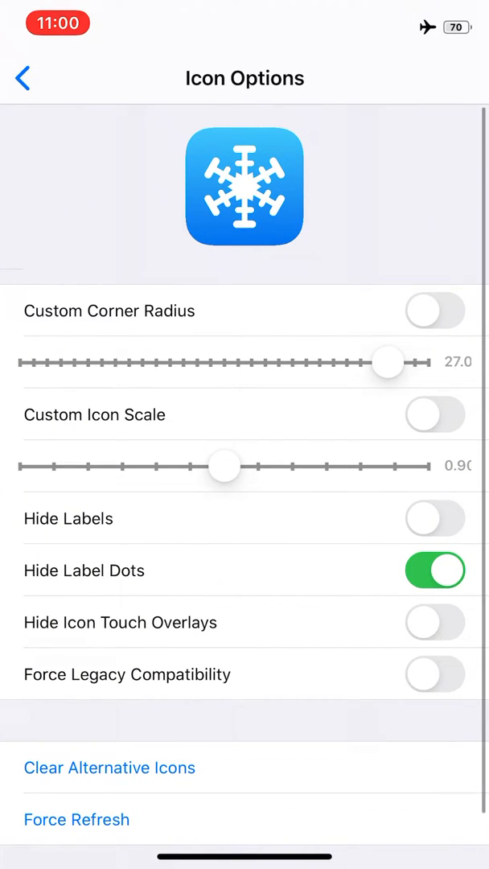
{"action": "left_click", "coordinate": [22, 78]}
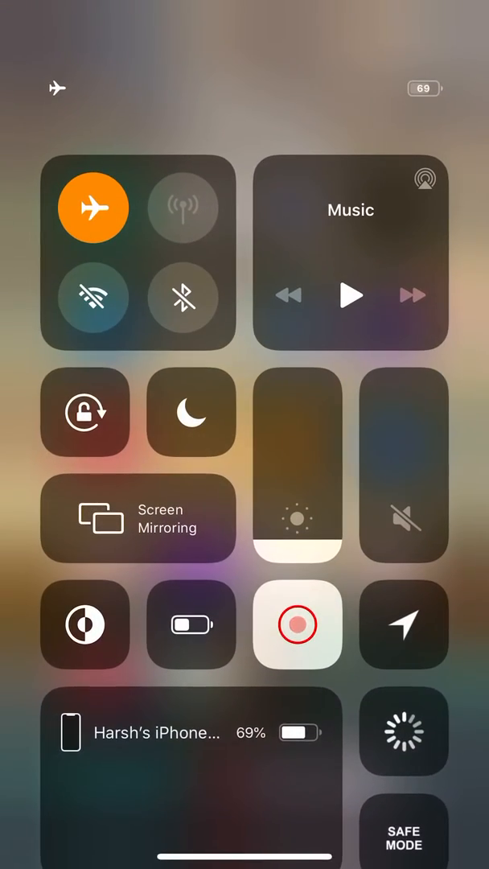
Step: Dismiss Control Center and select the utility apps folder on the home screen
{"action": "left_click", "coordinate": [190, 731]}
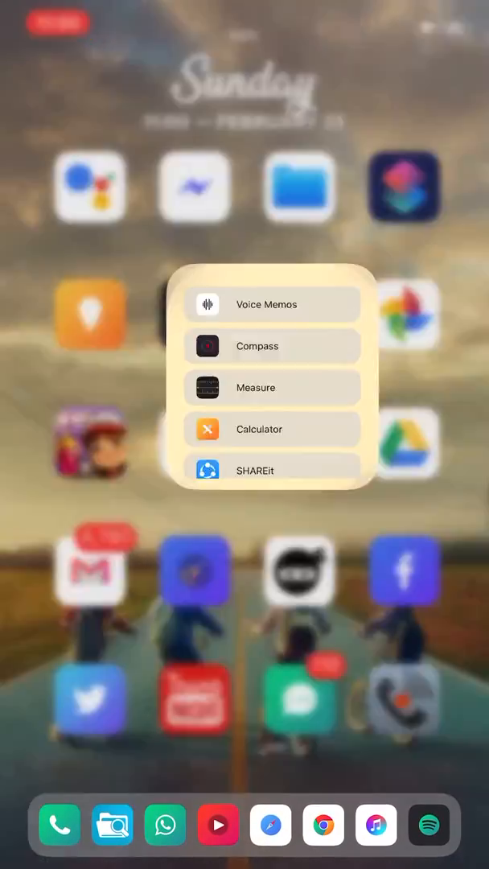
Step: Browse the Utilities folder down to Find My, then close it to return to the first page
{"action": "left_click", "coordinate": [272, 386]}
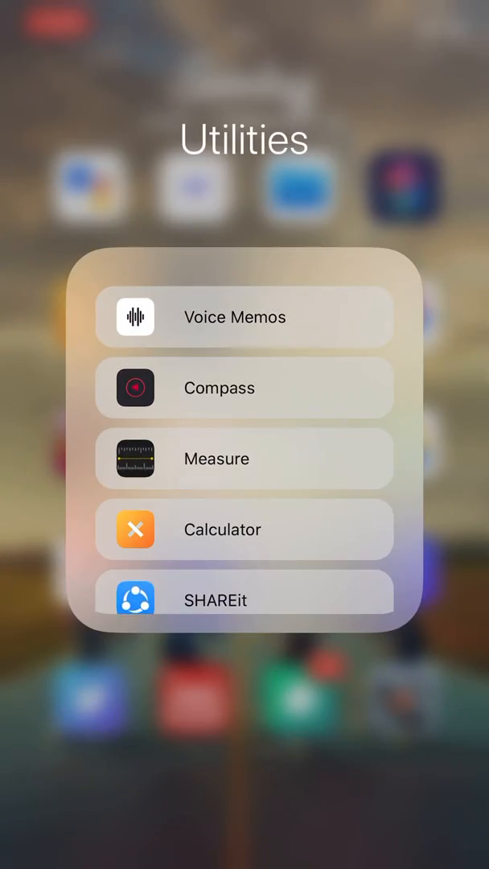
{"action": "scroll", "scroll_direction": "down", "scroll_amount": 3}
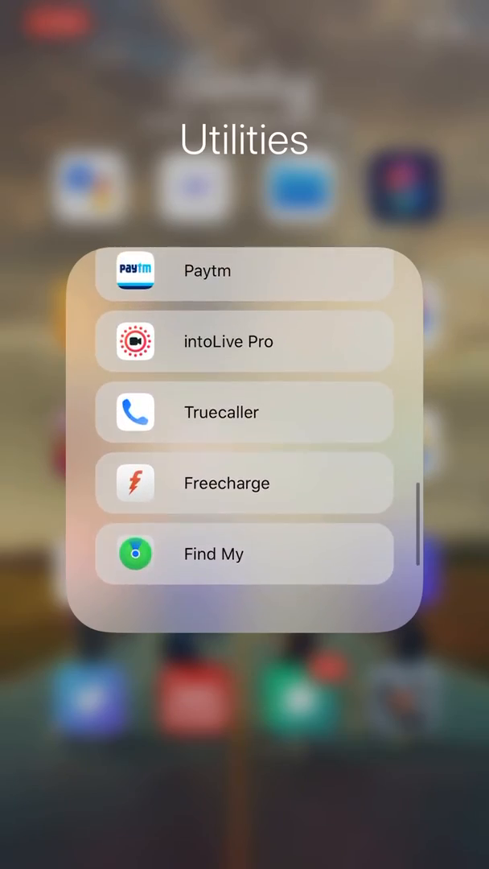
{"action": "left_click", "coordinate": [245, 773]}
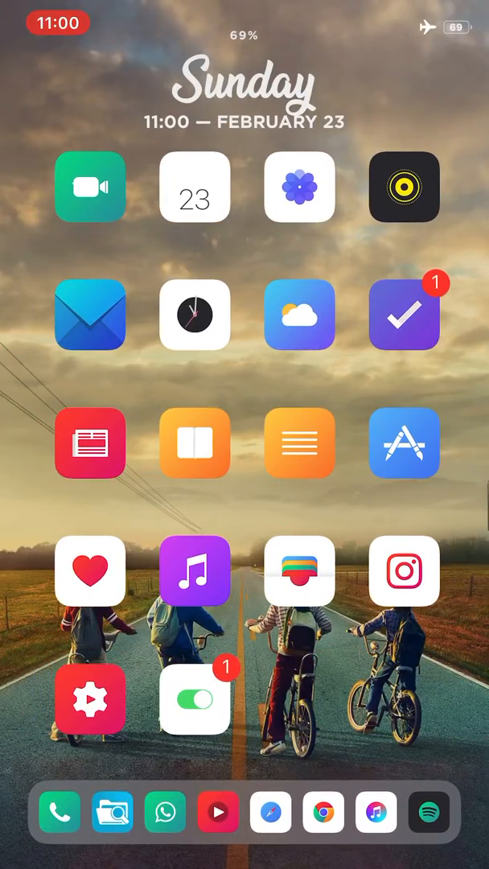